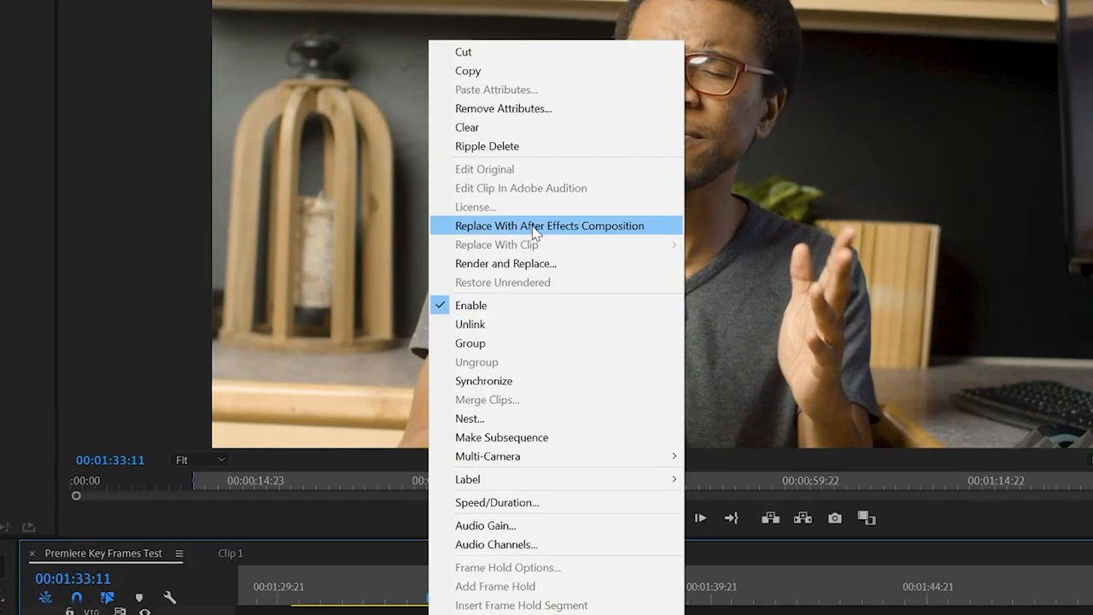
- Replace the talking-head clip in the Premiere timeline with an After Effects composition
left_click(545, 225)
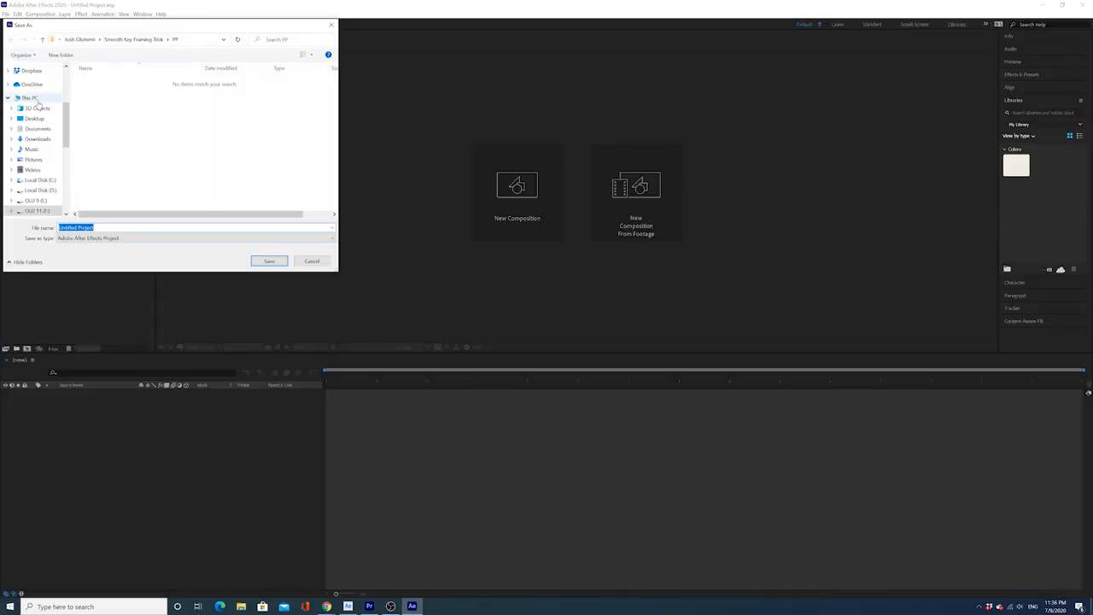
- Save the new project on the Desktop with the file name 'A'
left_click(35, 119)
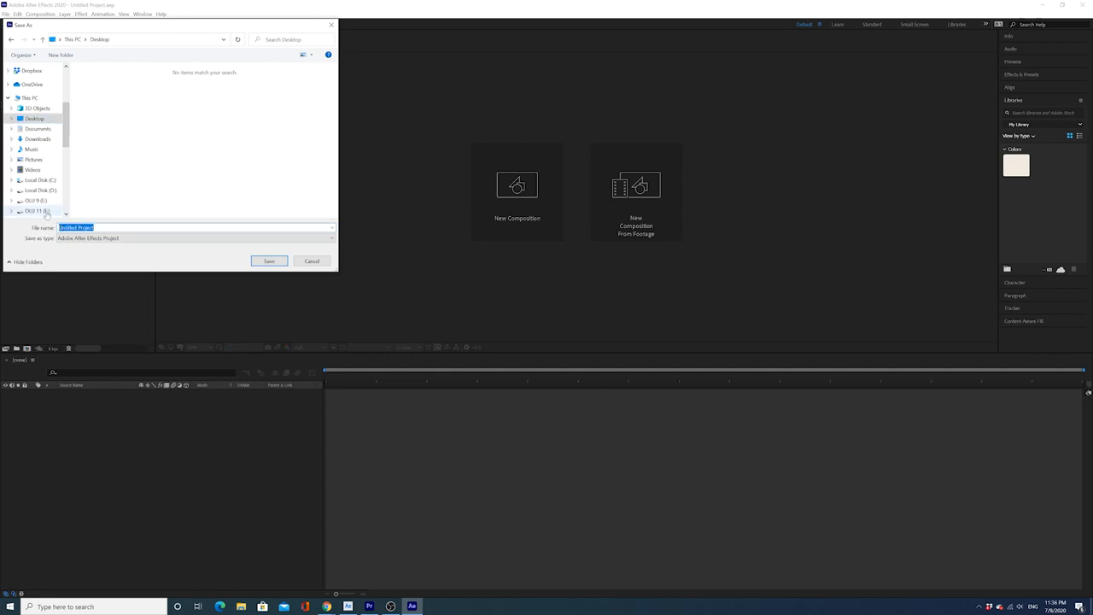
type("A")
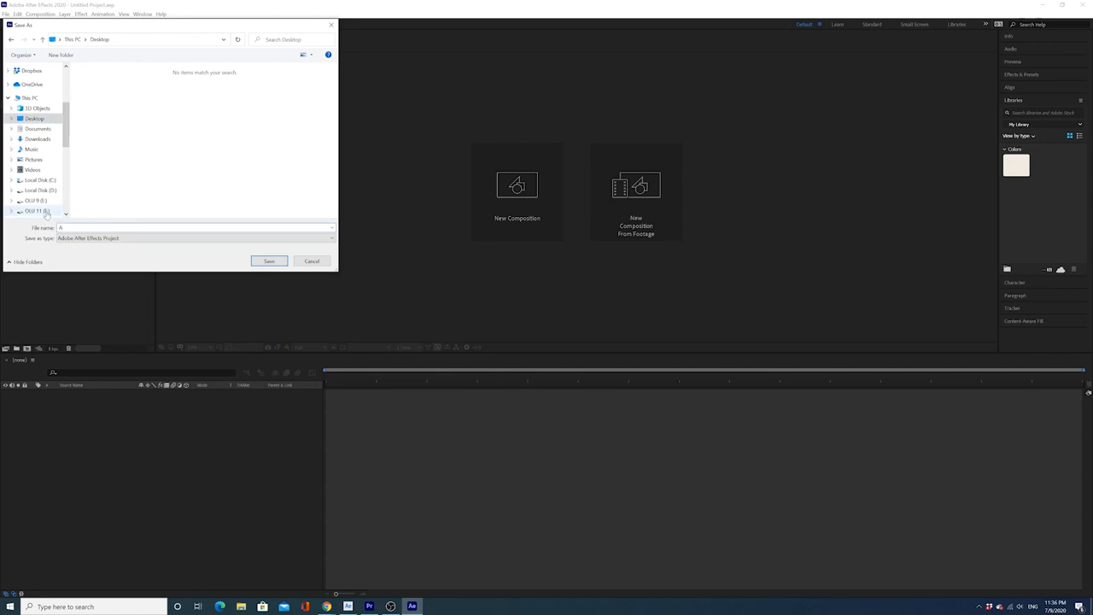
left_click(268, 261)
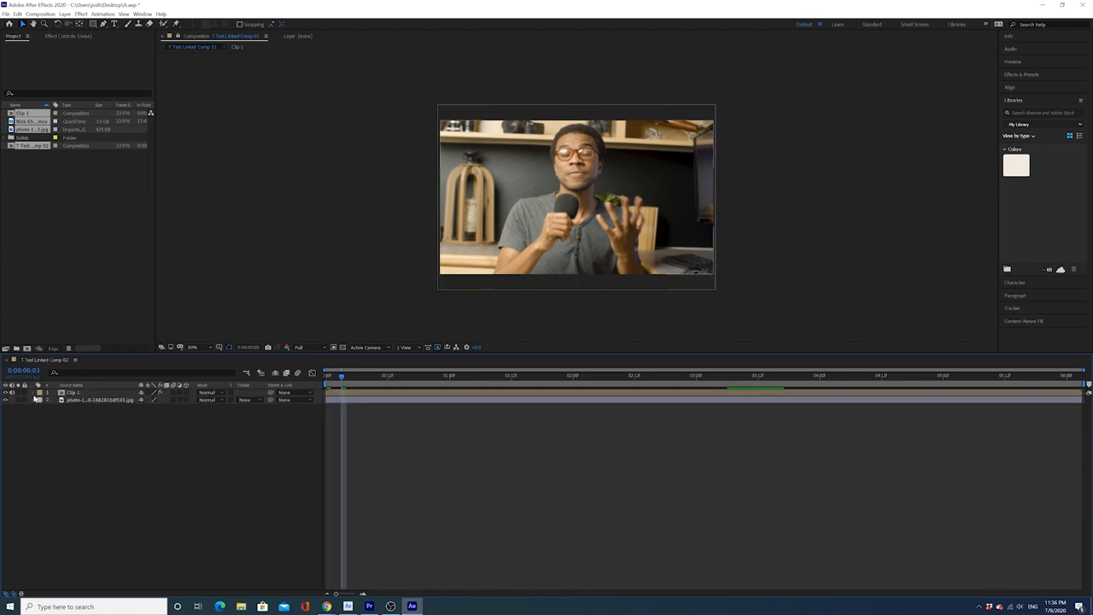
- Show Clip 1's Transform properties and move the playhead to the first frame
left_click(40, 393)
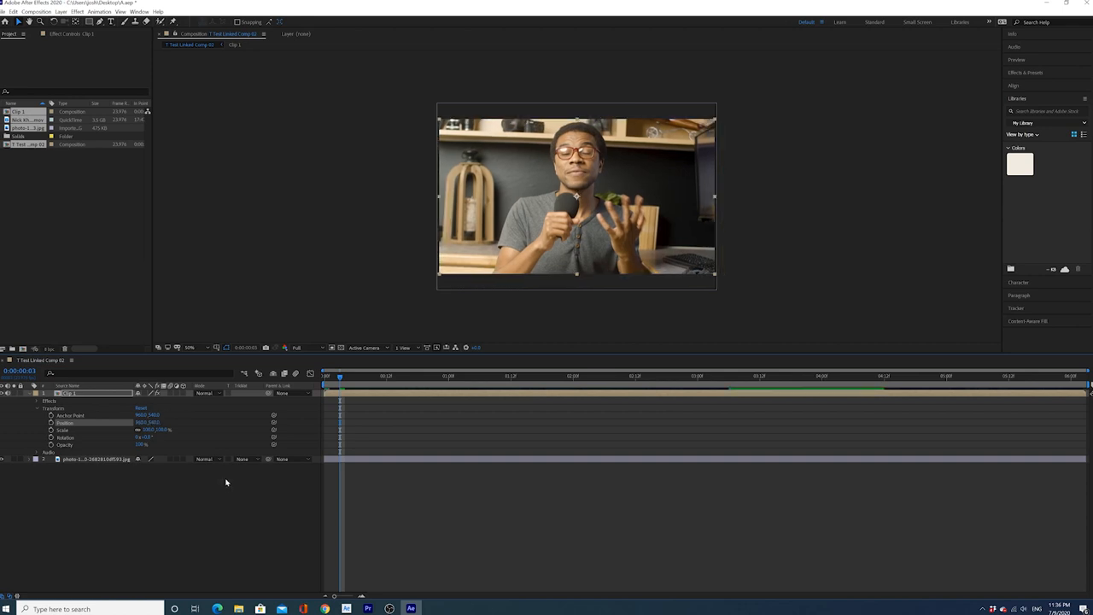
left_click(344, 385)
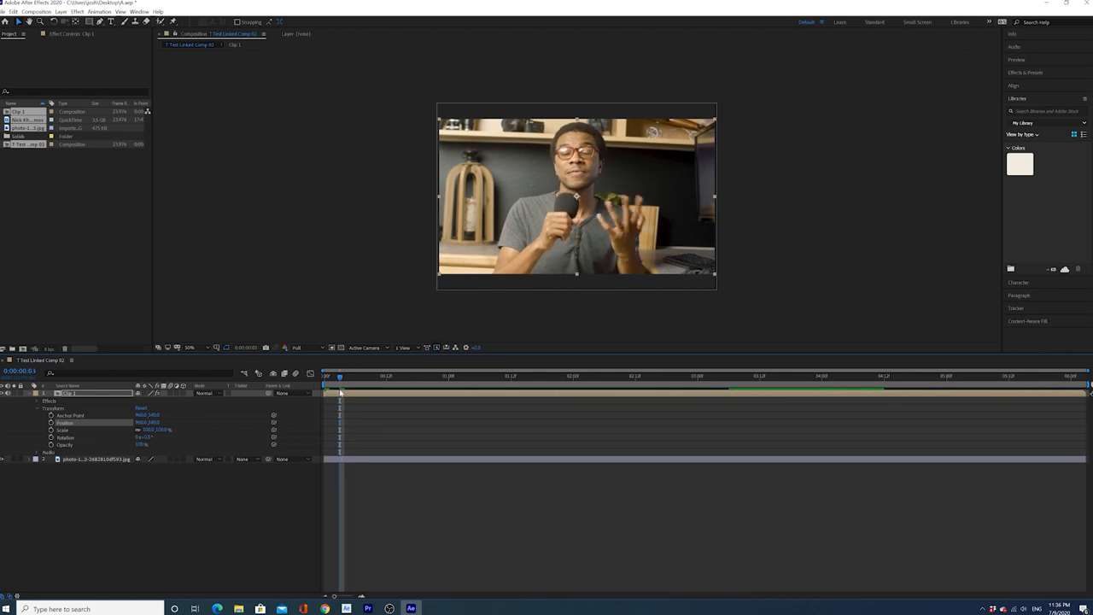
left_click(411, 374)
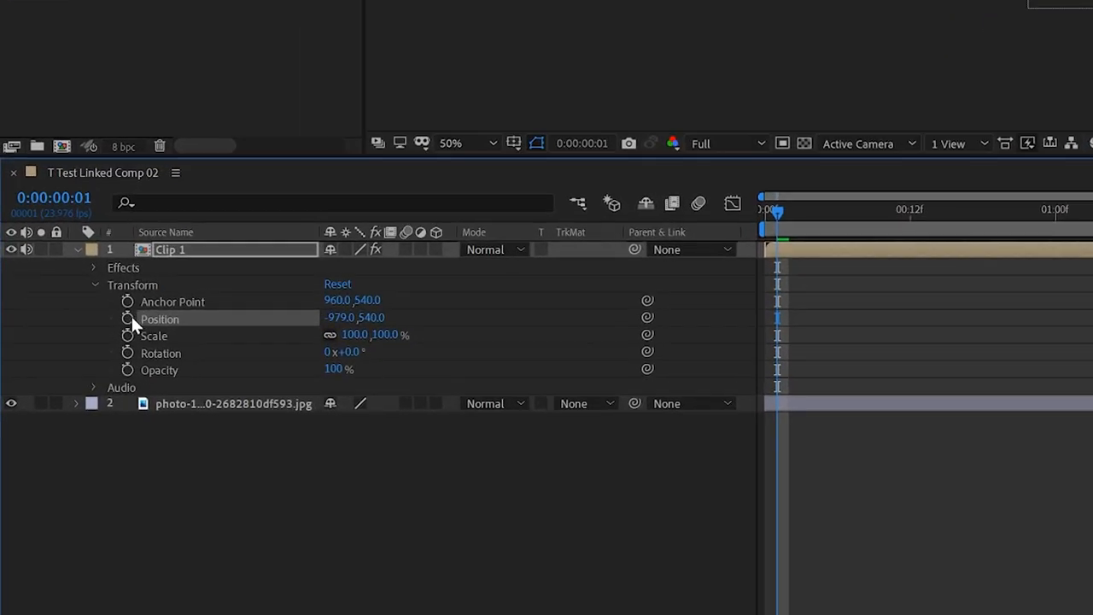
- Add a Position keyframe to Clip 1, then undo twice to restore 960, 540
left_click(127, 319)
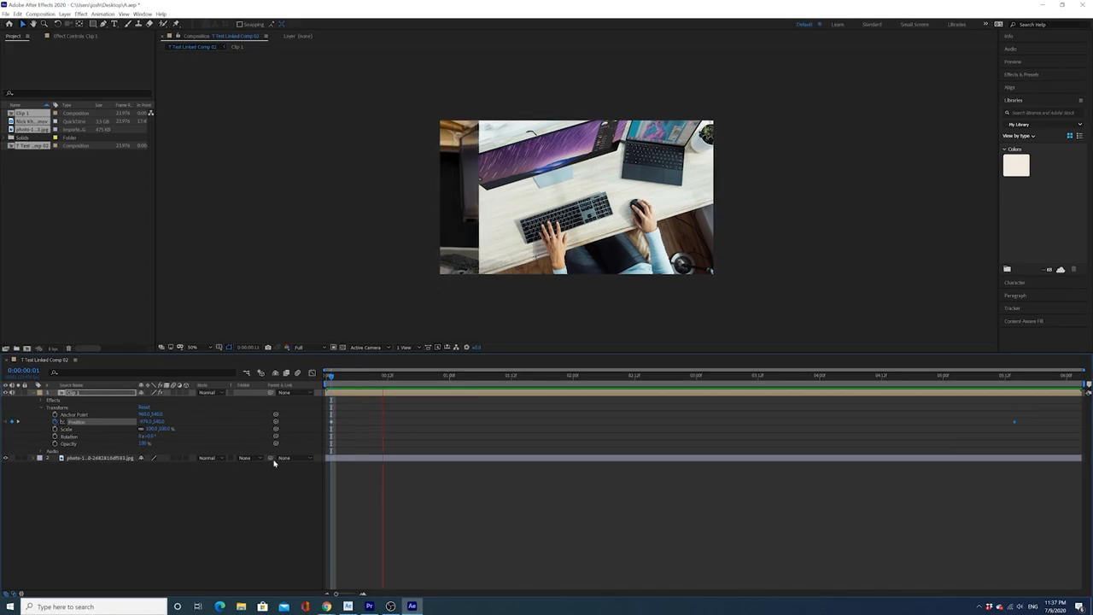
left_click(633, 378)
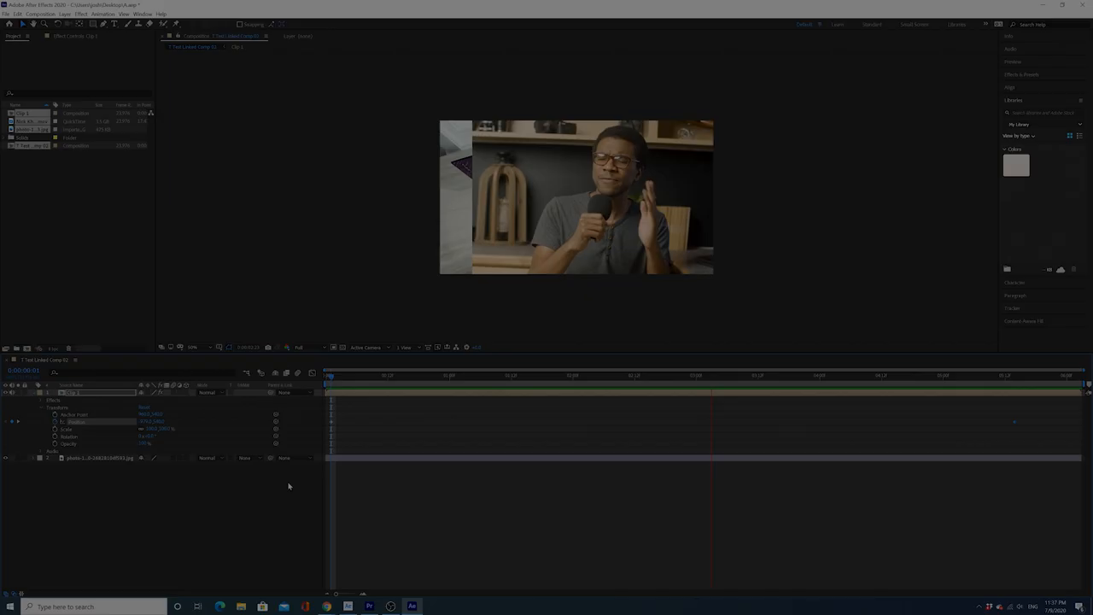
key("ctrl+z")
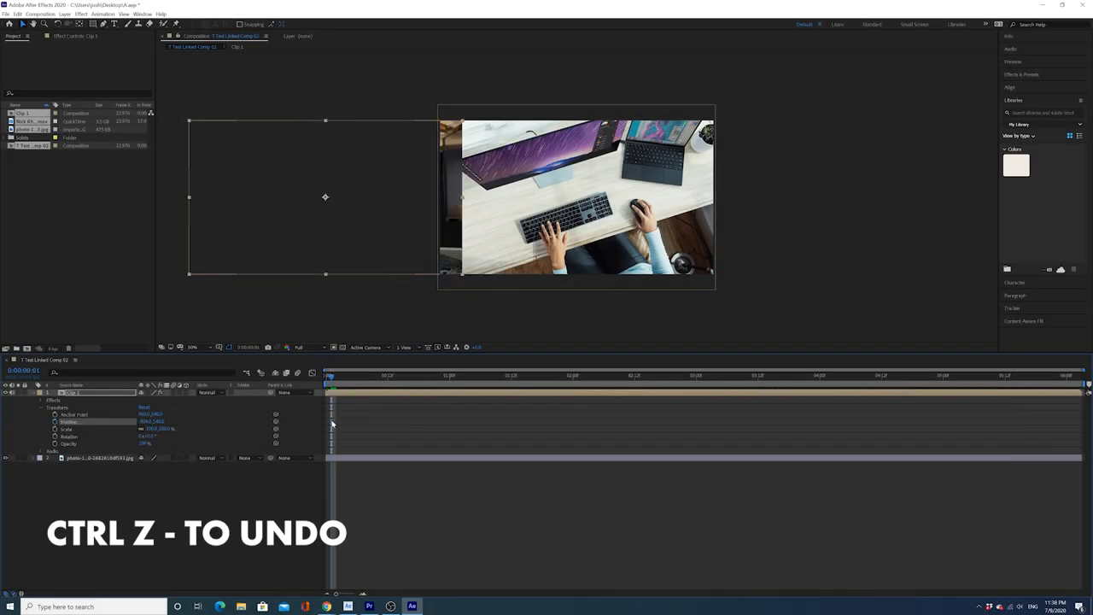
key("ctrl+z")
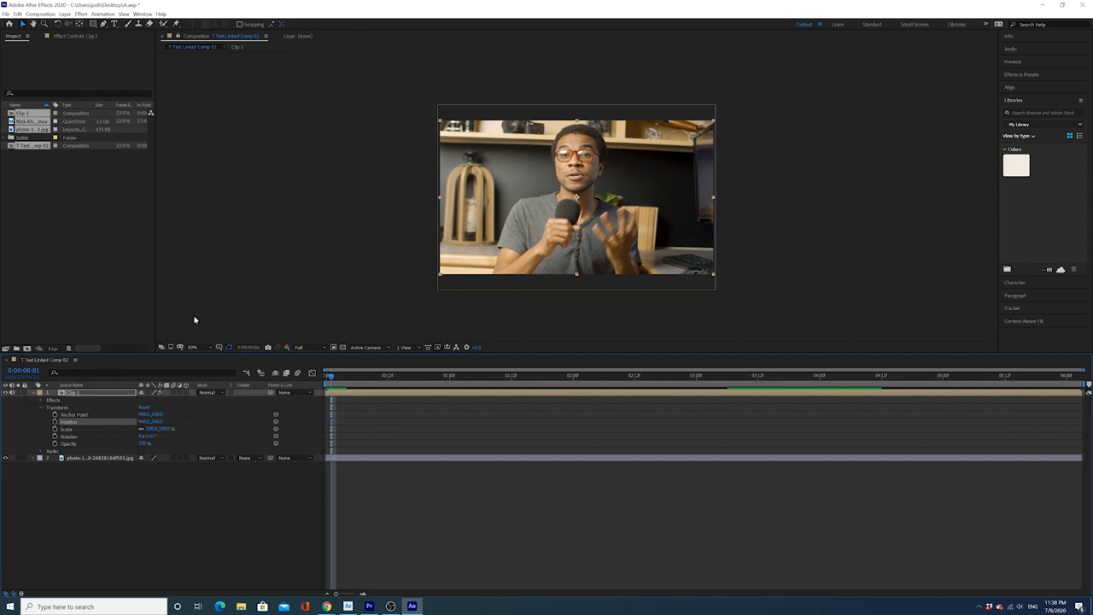
mouse_move(171, 305)
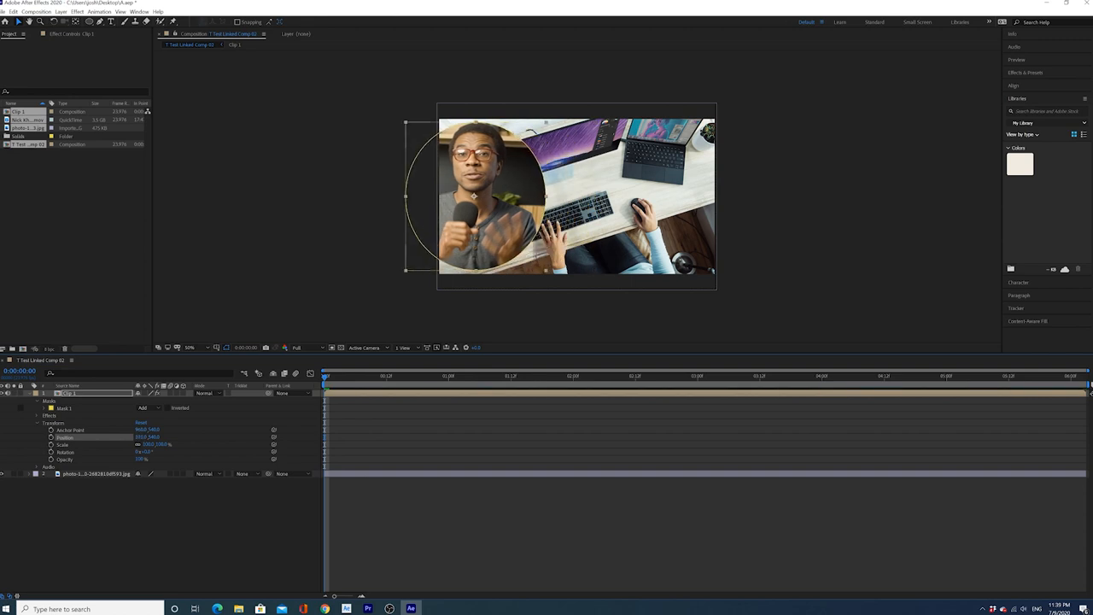
- Drag the circle-masked clip left off-frame to about -540, 540
left_click_drag(472, 197, 412, 196)
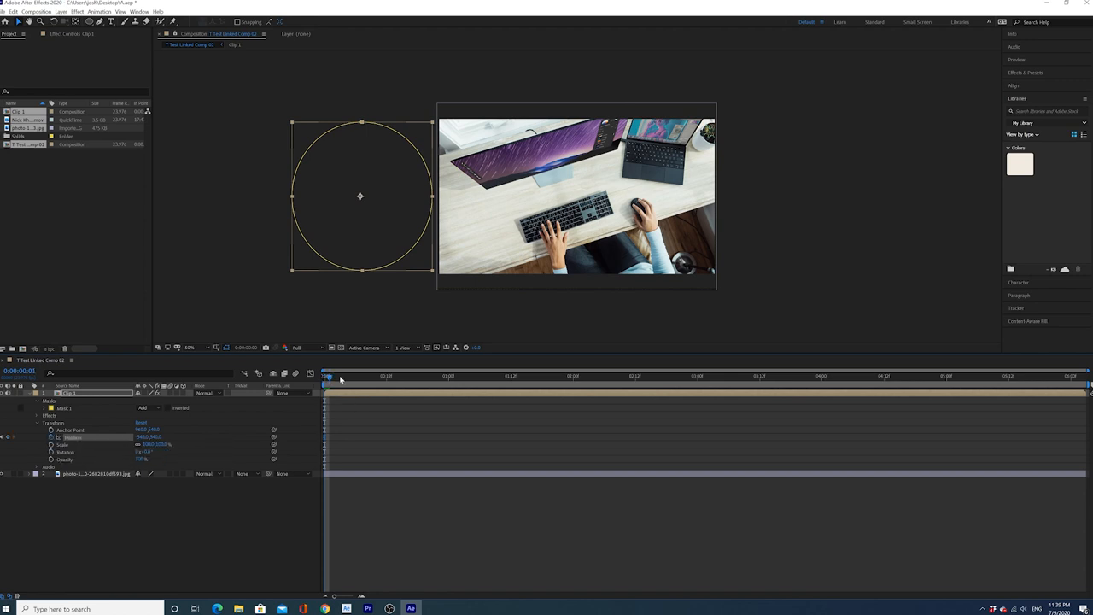
- Keyframe Position off-screen at frame 0 and bring the clip into frame near 1:17
left_click(518, 381)
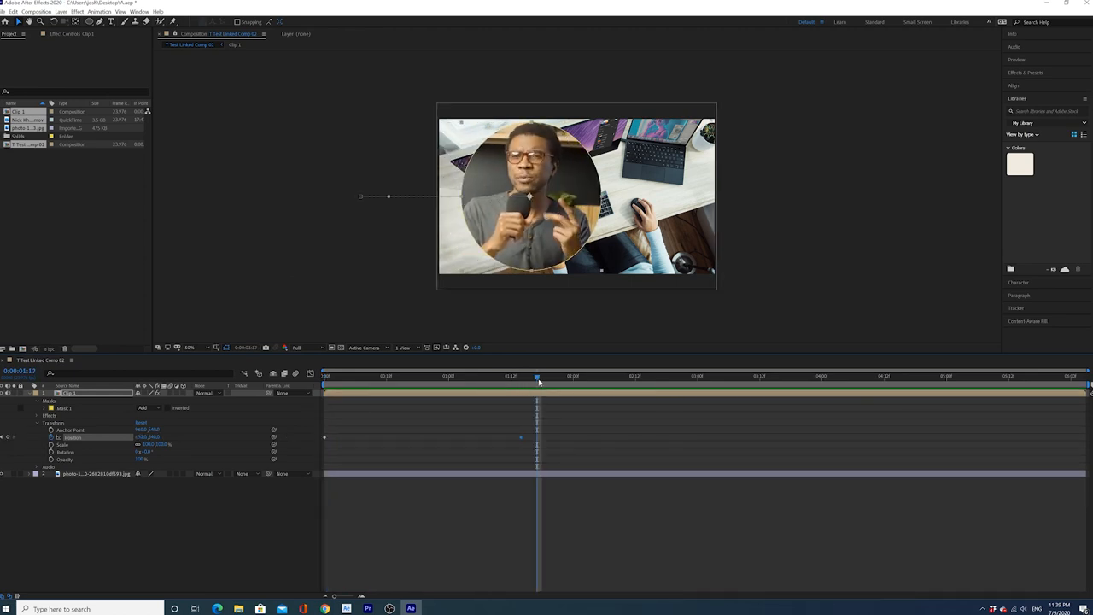
left_click(555, 379)
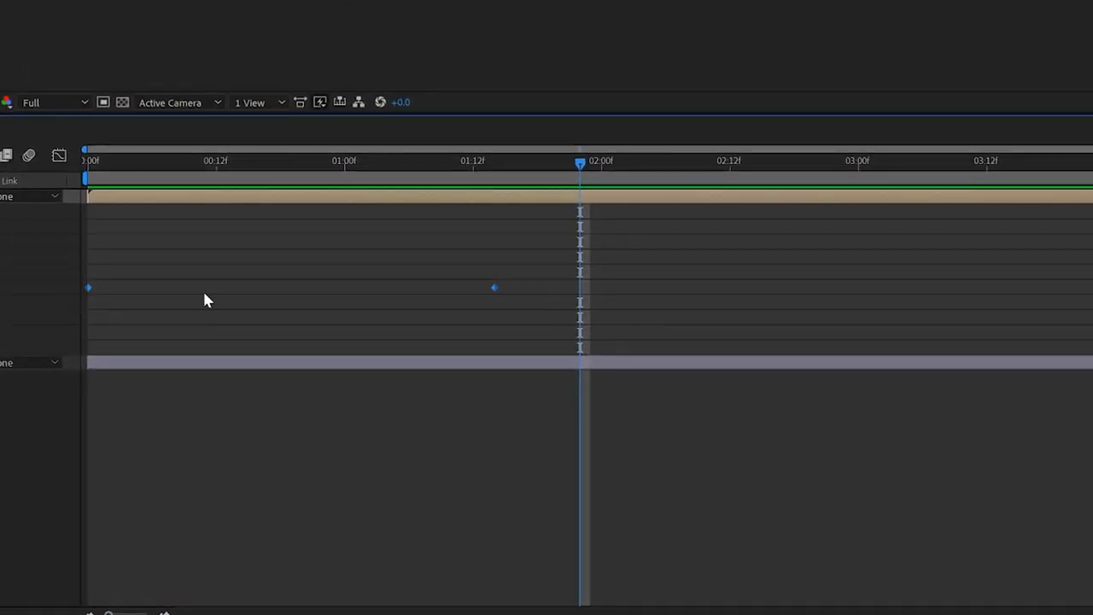
- Apply Easy Ease to Clip 1's Position keyframes through the keyframe's right-click menu
right_click(493, 287)
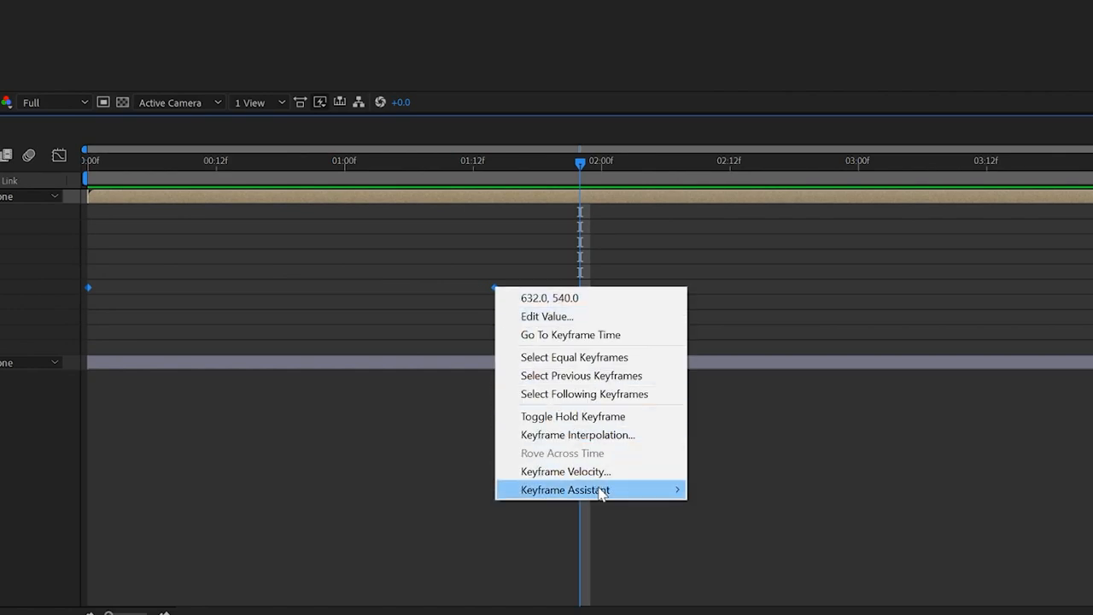
mouse_move(599, 490)
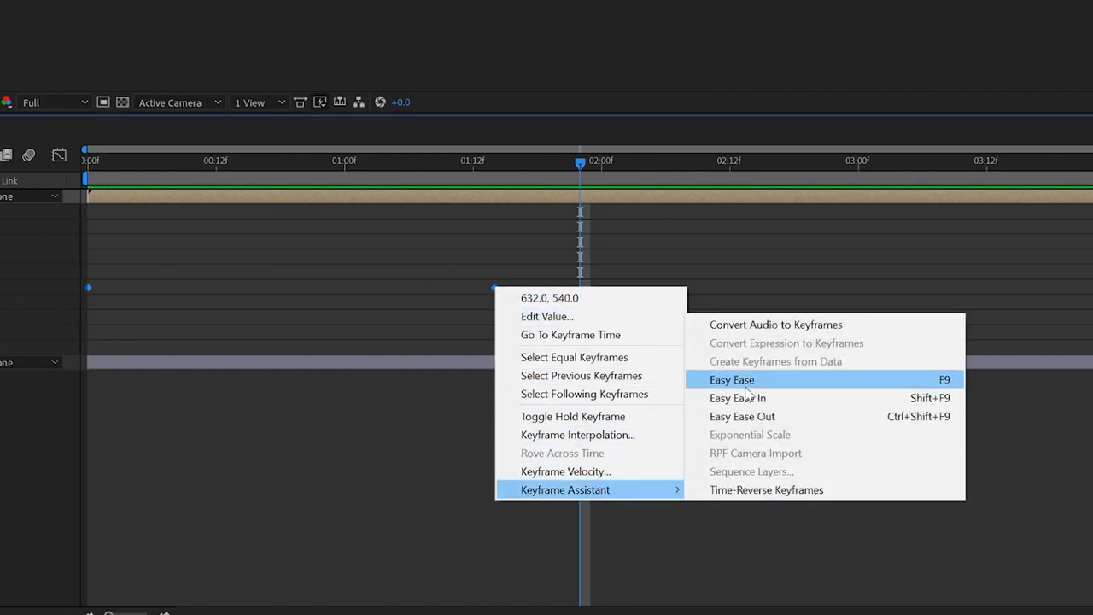
left_click(731, 379)
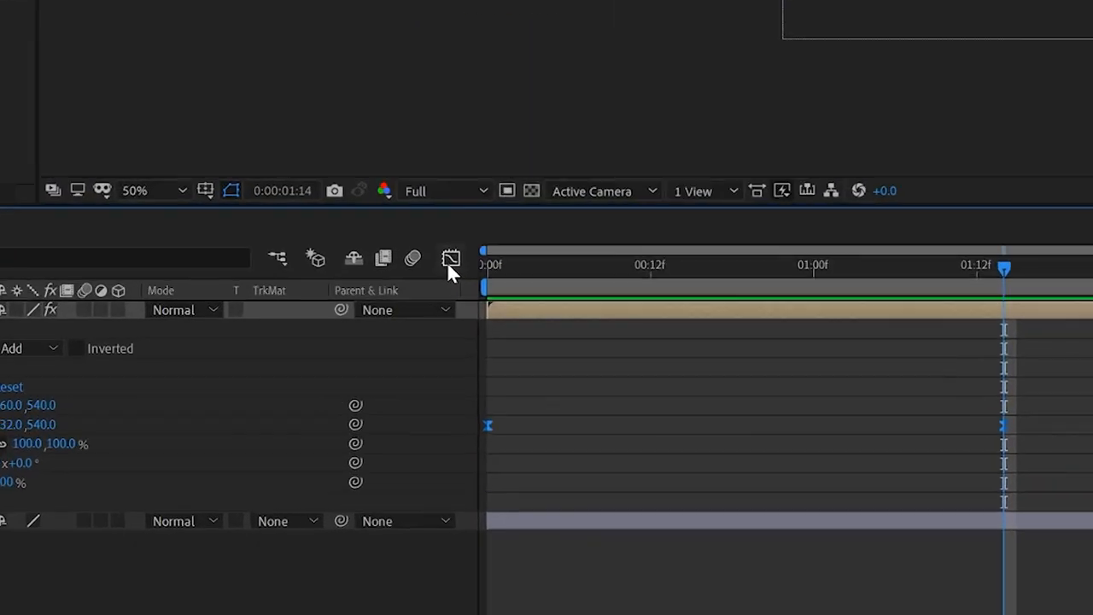
- Open the Graph Editor to show the slide-in's Position speed curve
left_click(450, 258)
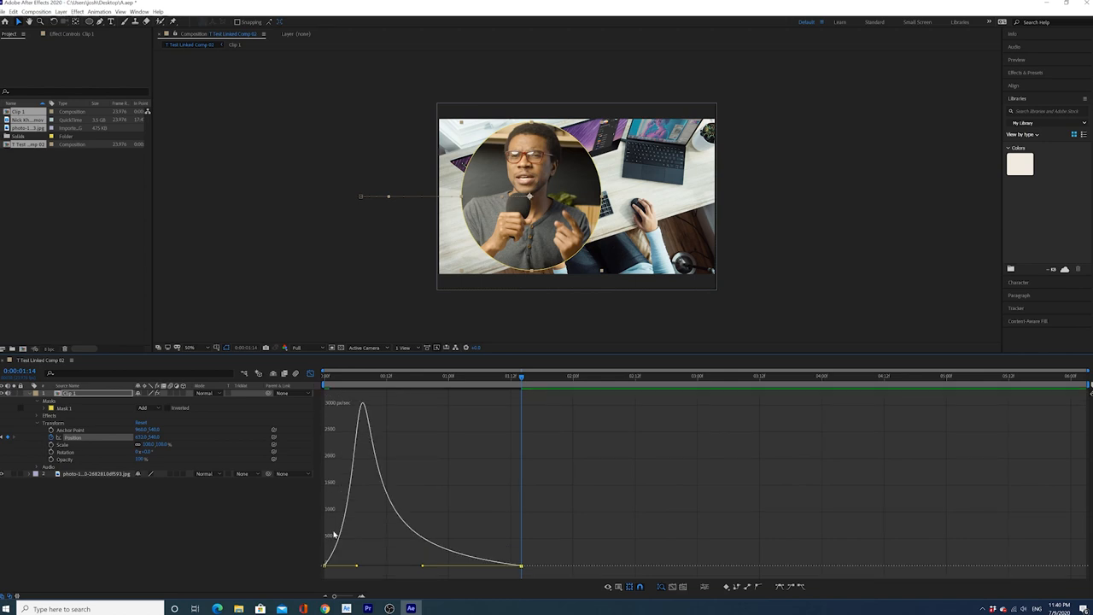
mouse_move(364, 371)
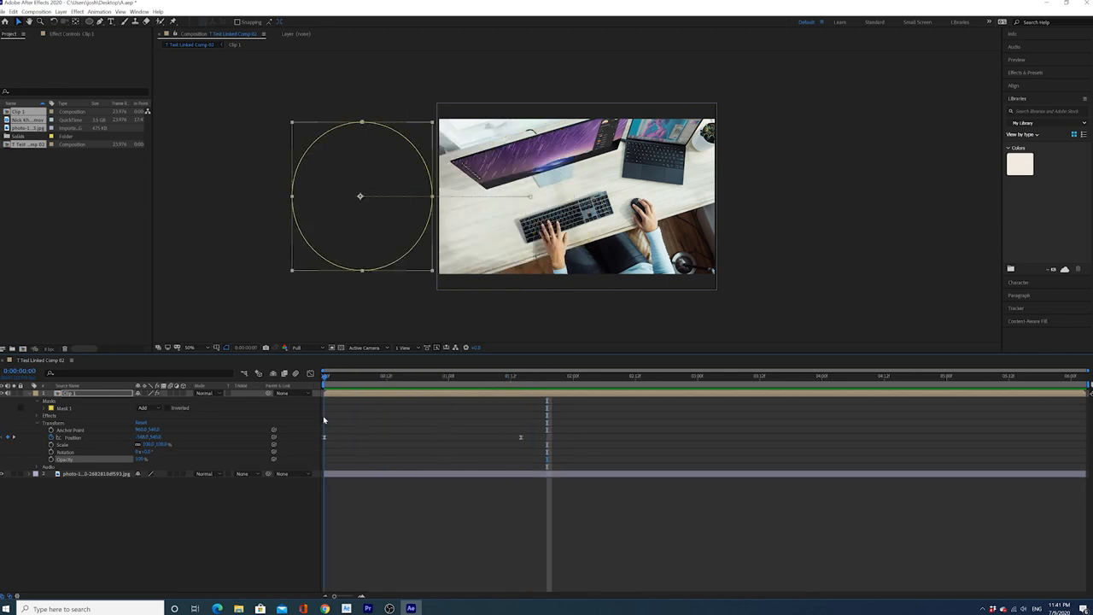
left_click(494, 379)
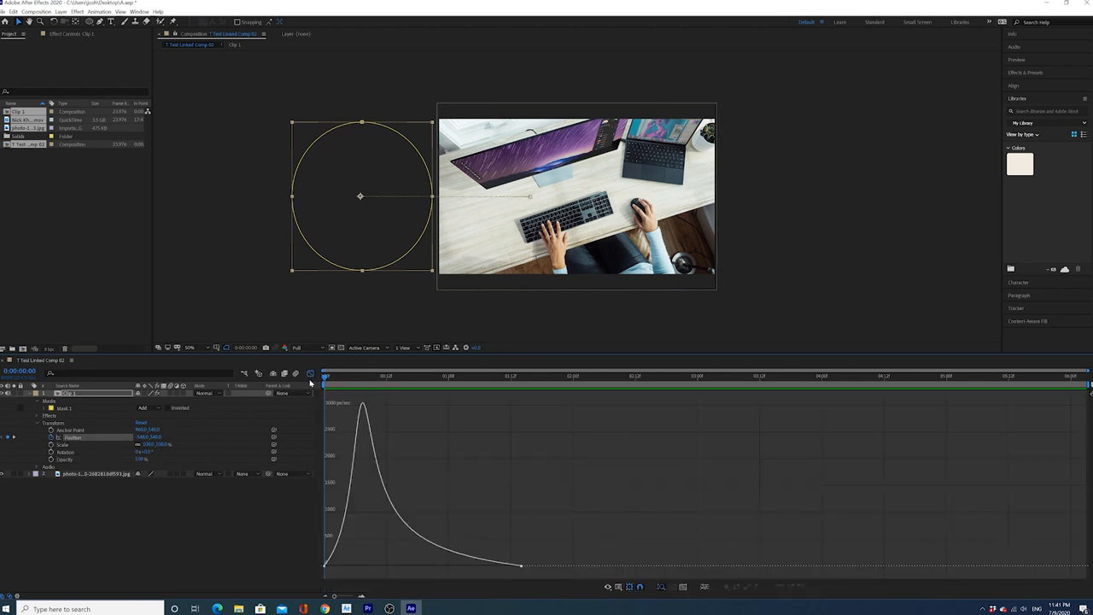
left_click(515, 376)
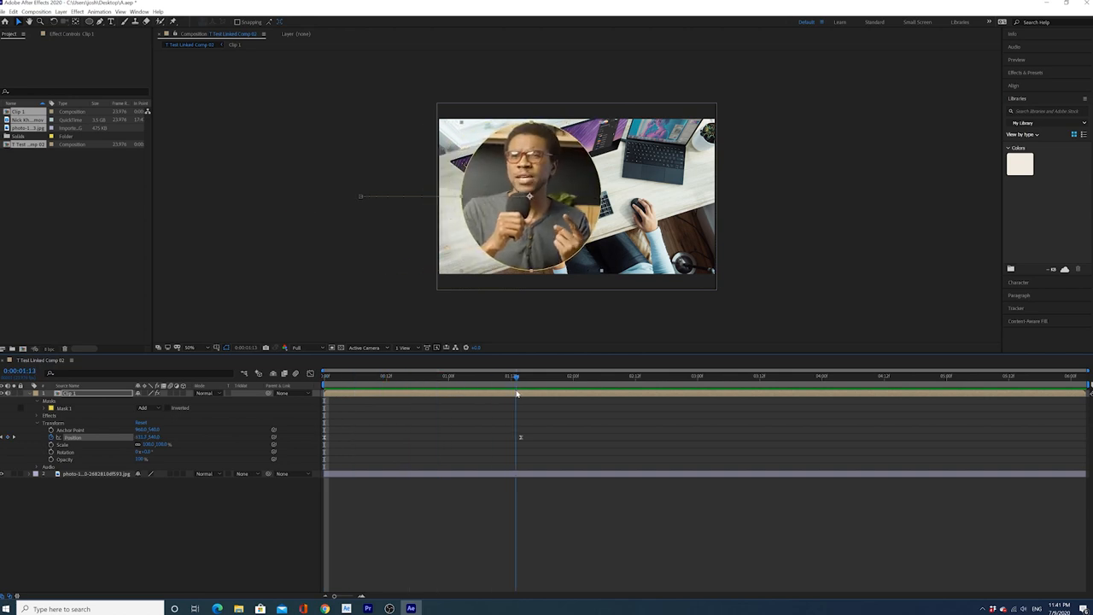